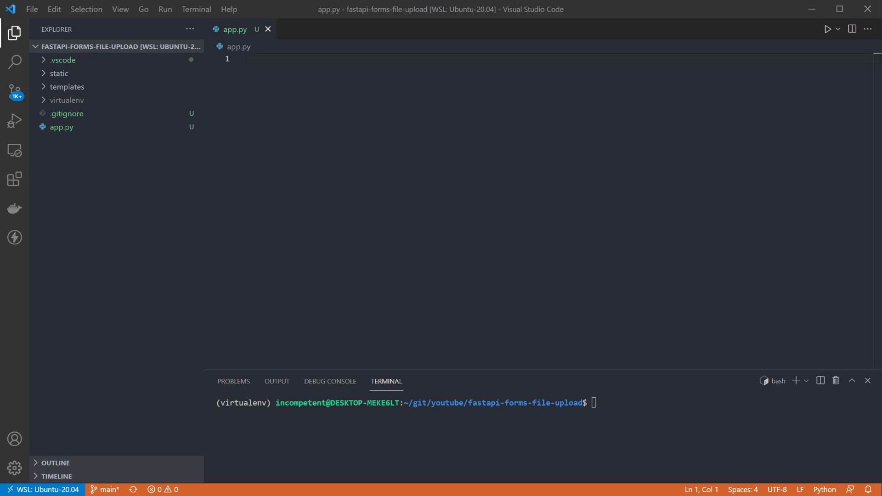
- Install fastapi, uvicorn, Jinja2, aiofiles and python-multipart, then freeze them into requirements.txt
type("pip install fastapi uvicorn Jinja2 aiofiles python-multipart")
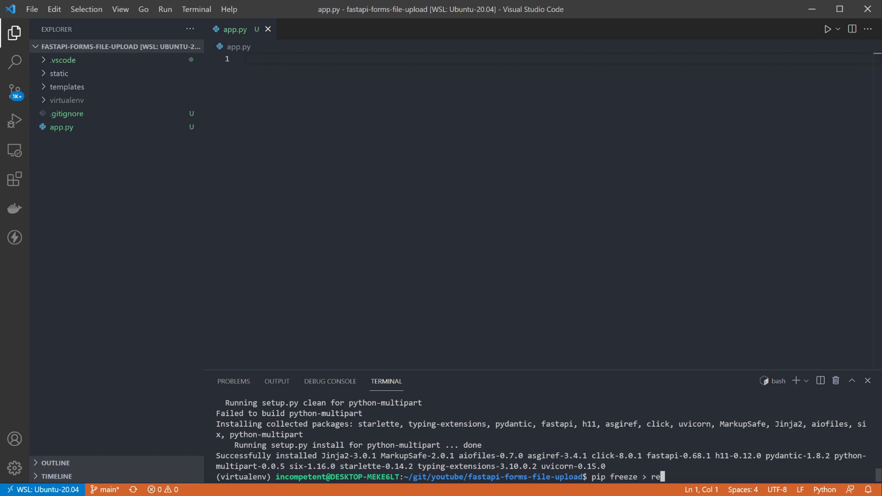
type("quirements.txt")
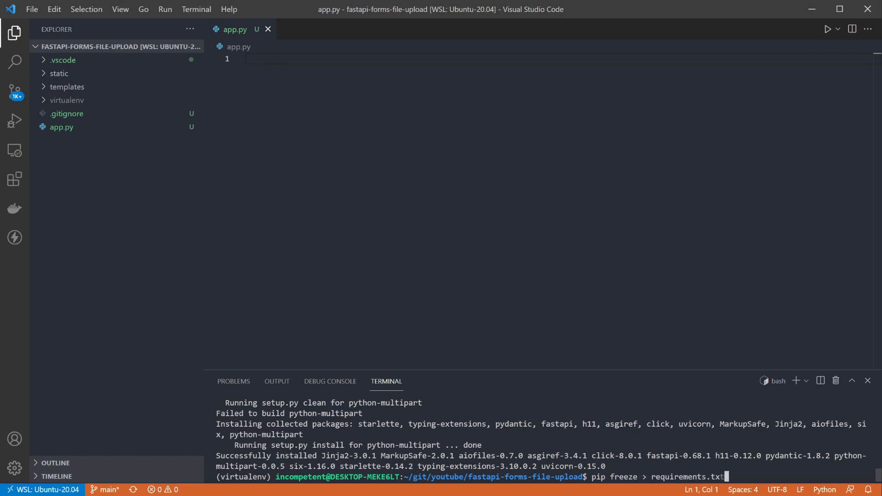
key("Return")
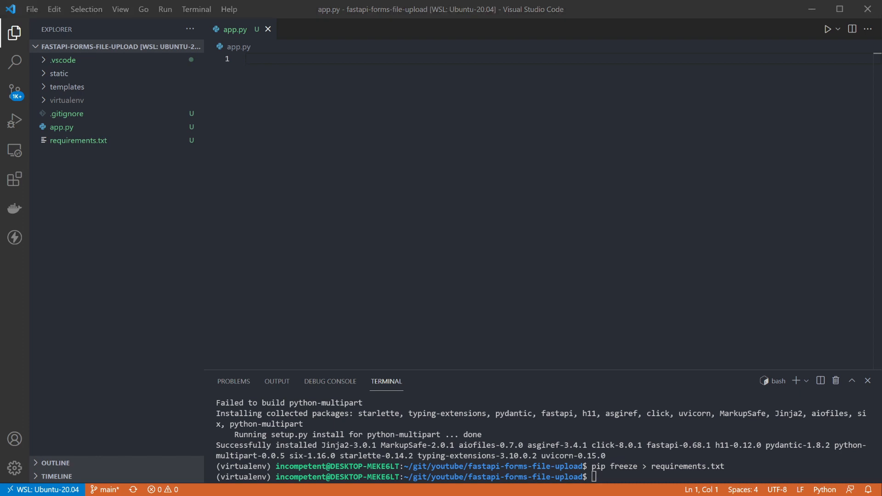
- Save app.py with FastAPI app, Jinja2Templates, StaticFiles mount and a uvicorn.run block
type("import uvicorn")
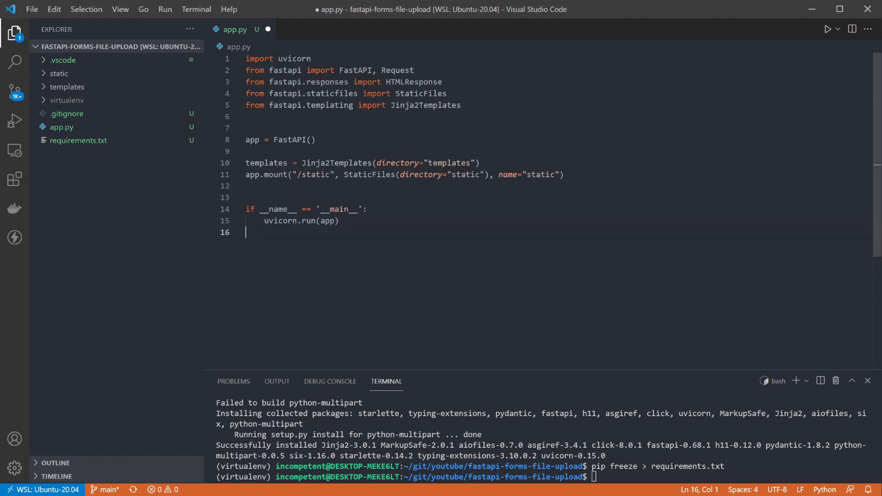
key("ctrl+s")
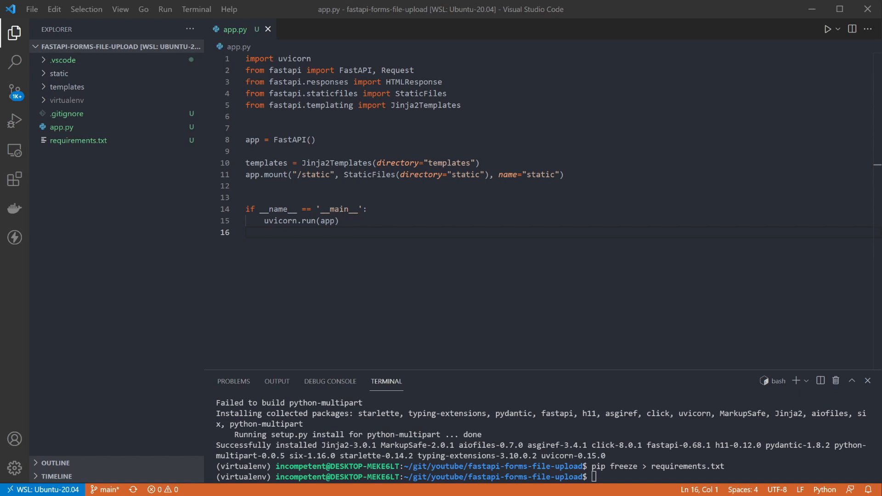
- Create templates/basic-form.html holding the username/password Basic Form markup
left_click(166, 46)
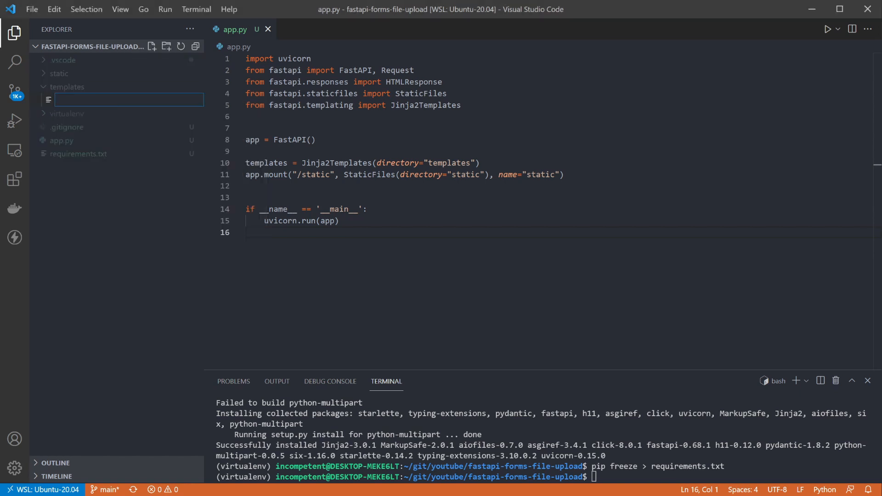
type("basic-form.")
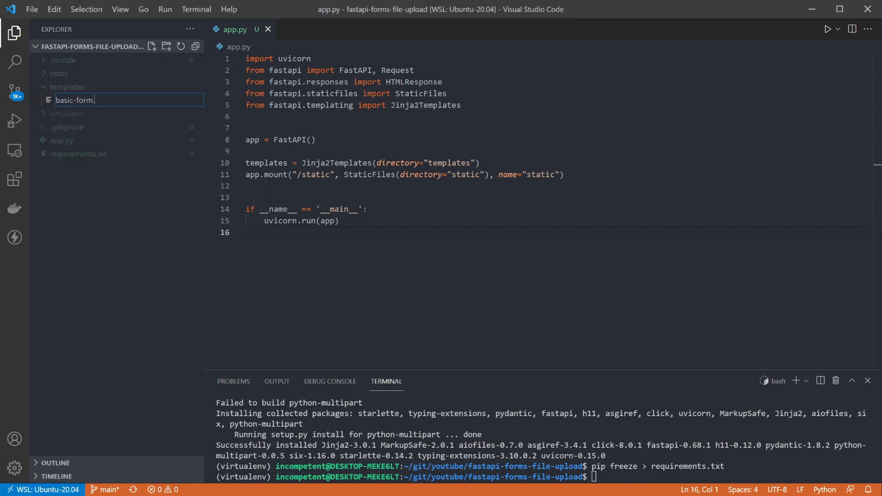
key("Enter")
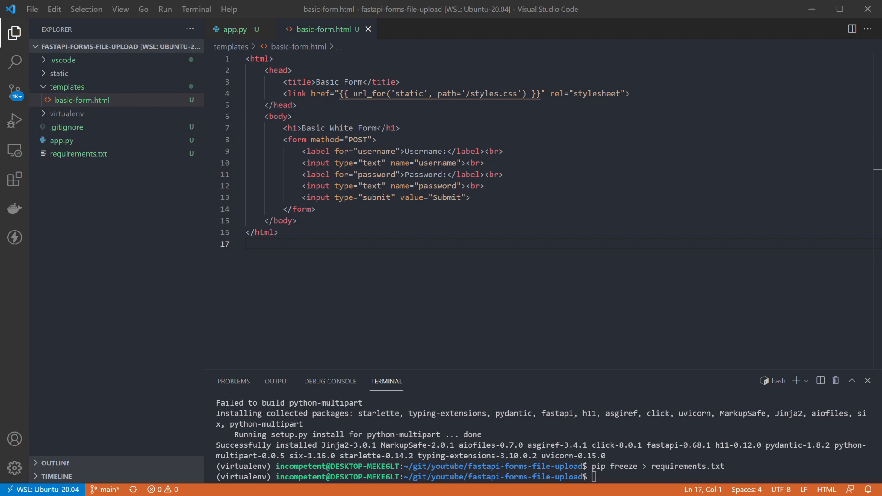
left_click(232, 28)
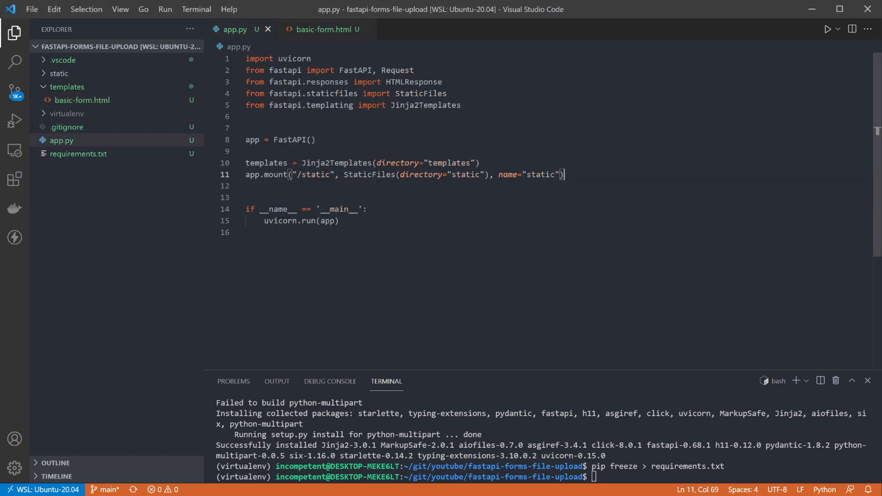
type("@app.get('/basic', response_class=HTMLResponse)")
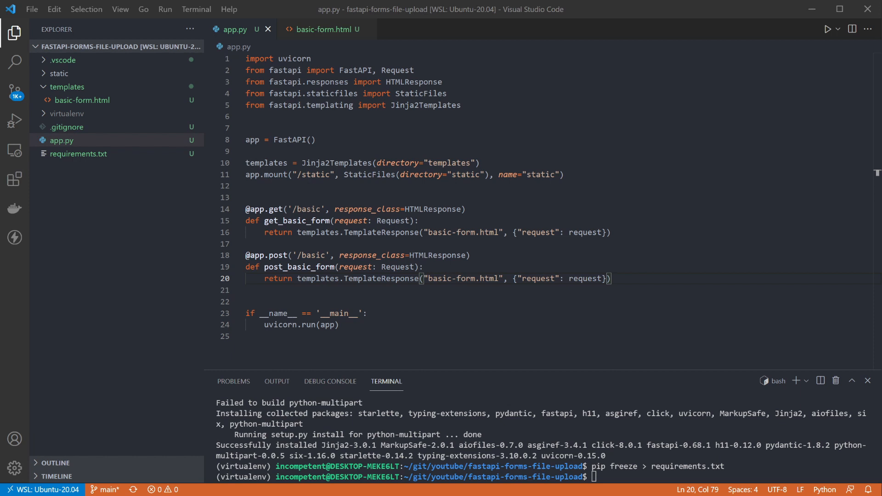
left_click(411, 70)
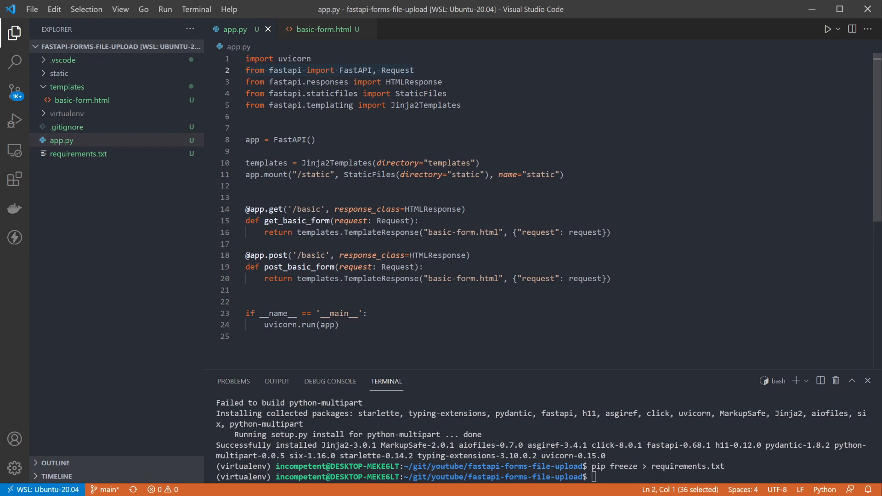
- Import Form, add printed username/password Form(...) parameters, and run python app.py
type(", Form")
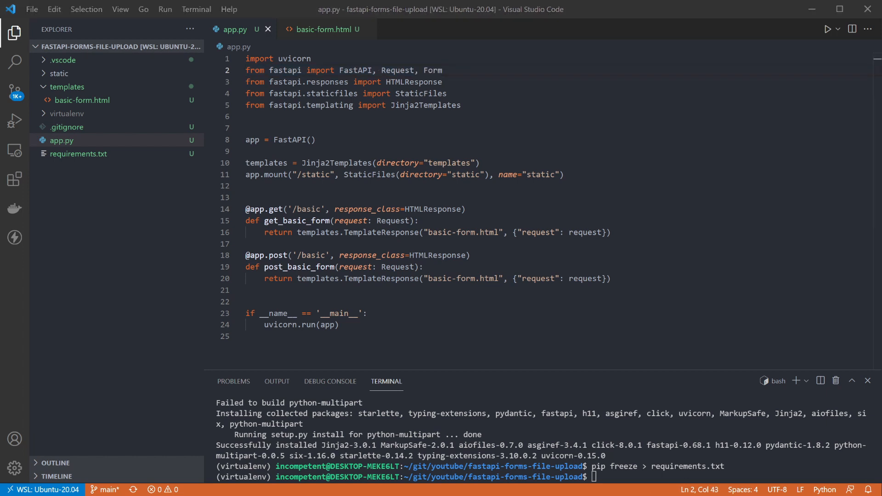
left_click(416, 267)
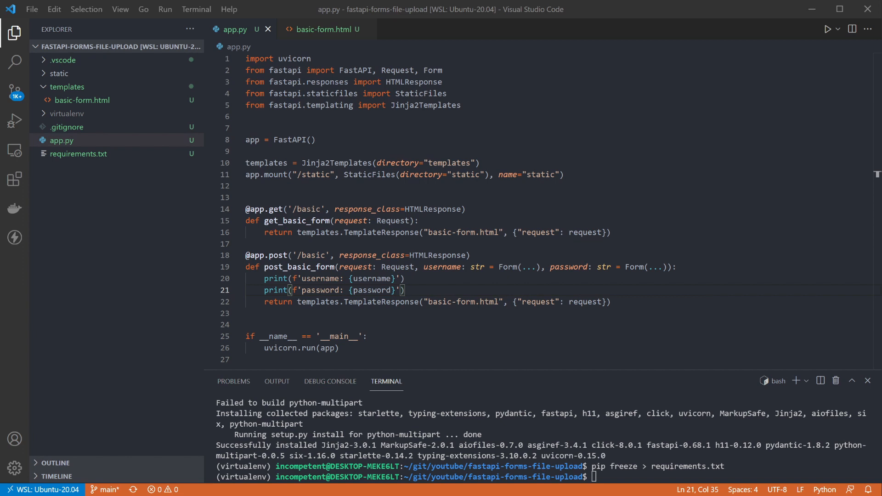
type("python app.p")
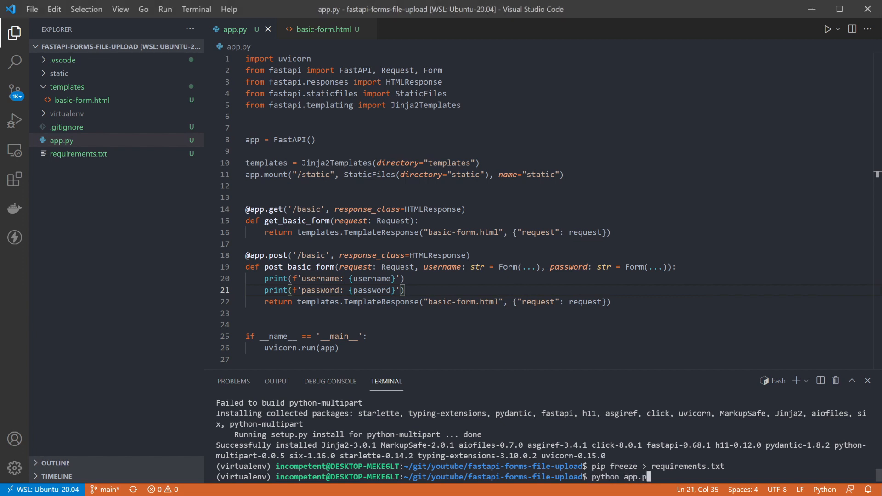
key("Return")
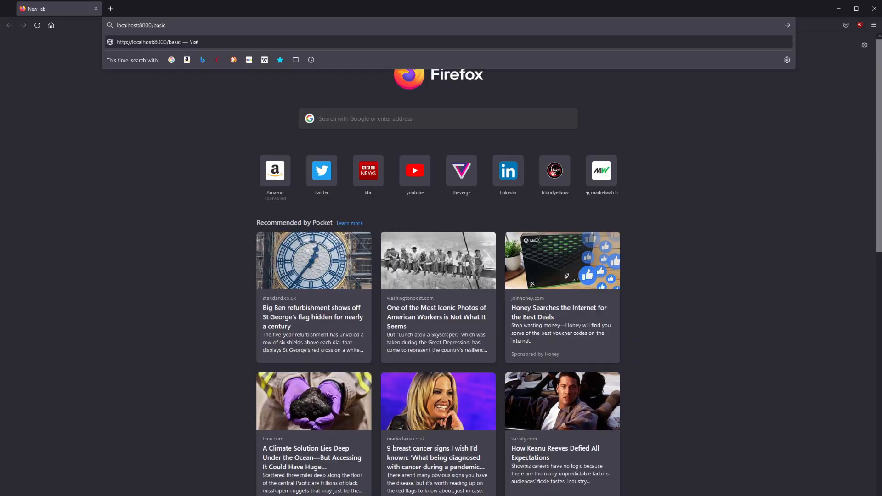
- Load localhost:8000/basic and submit username testuser with password testpass
key("Return")
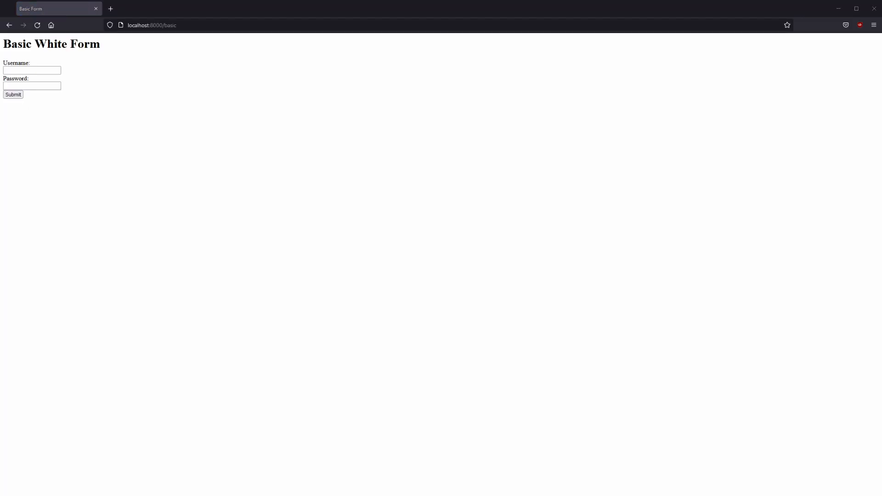
left_click(32, 70)
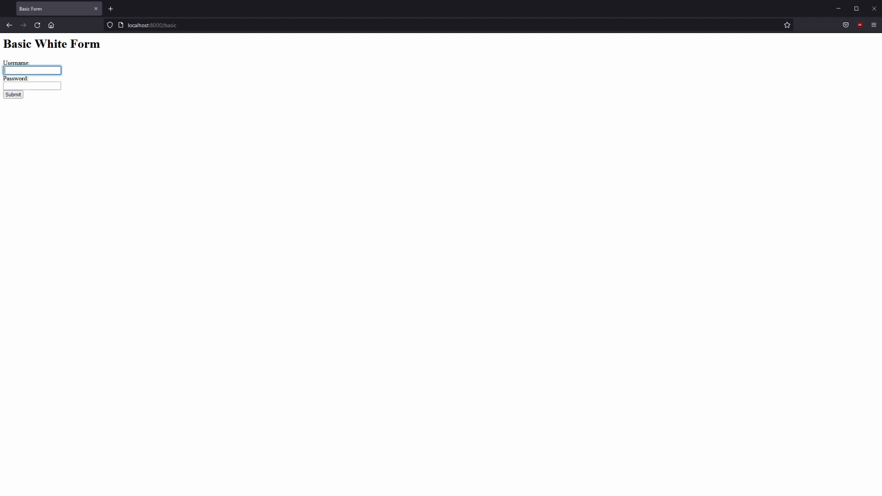
type("testuser")
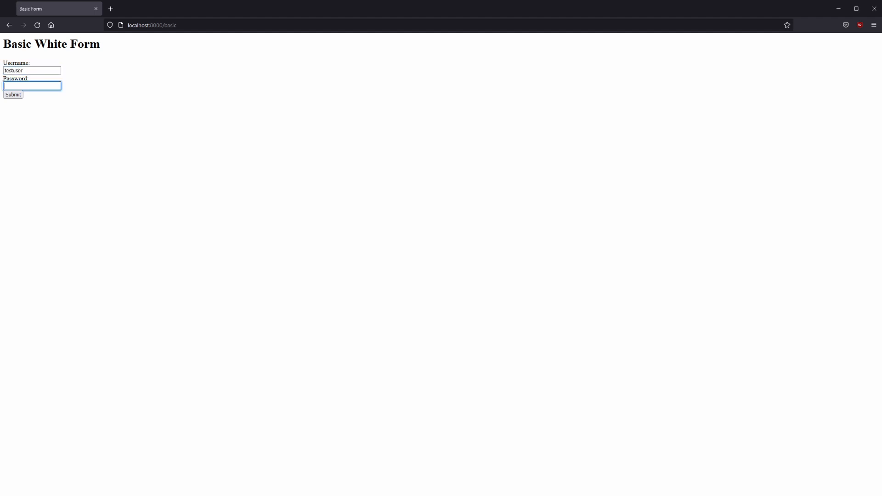
type("testpass")
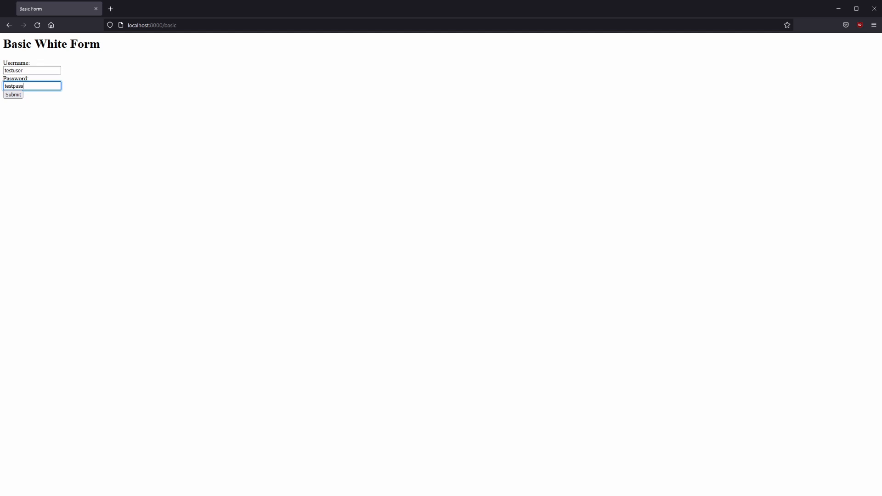
left_click(13, 94)
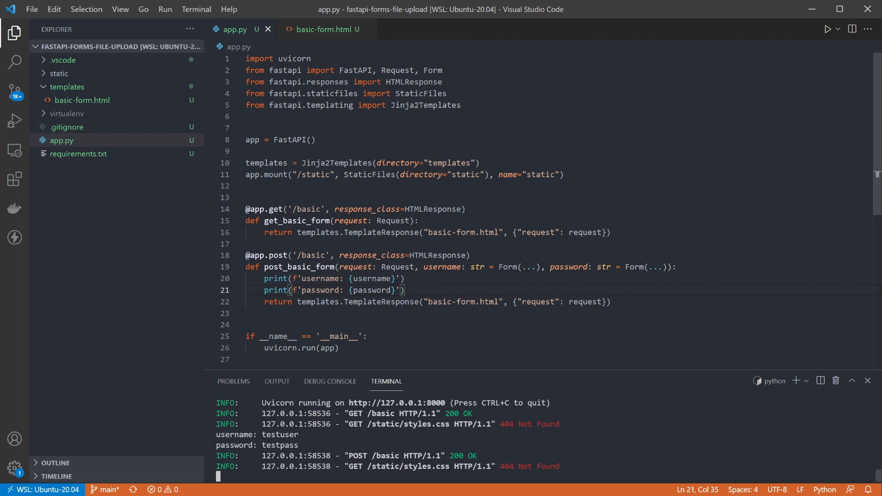
- Create templates/awesome-form.html with the Super Realistic username/password form markup
type("awesome-form.html")
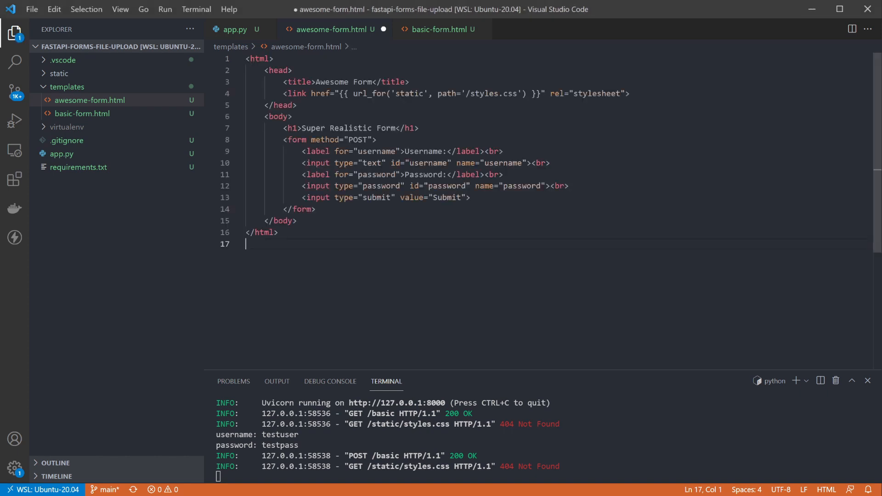
- Save the template, then add and save GET and POST '/awesome' routes rendering awesome-form.html
key("ctrl+s")
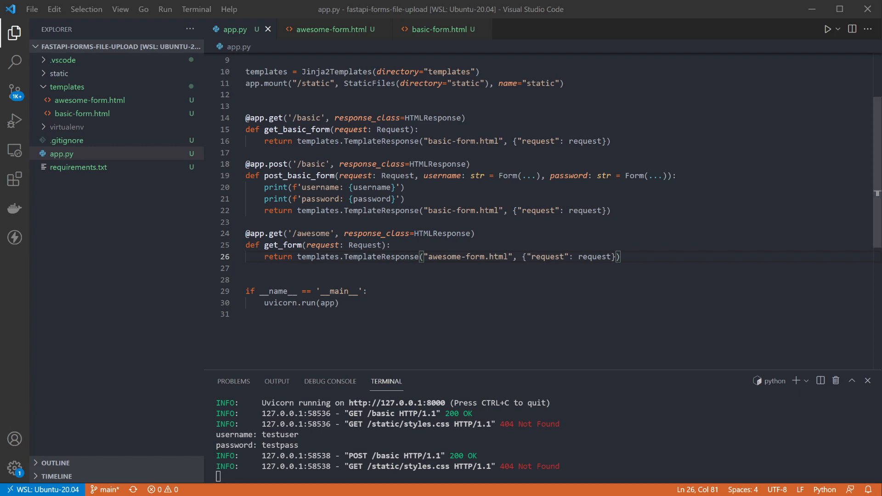
type("@app.post('/awesome', response_class=HTMLResponse)")
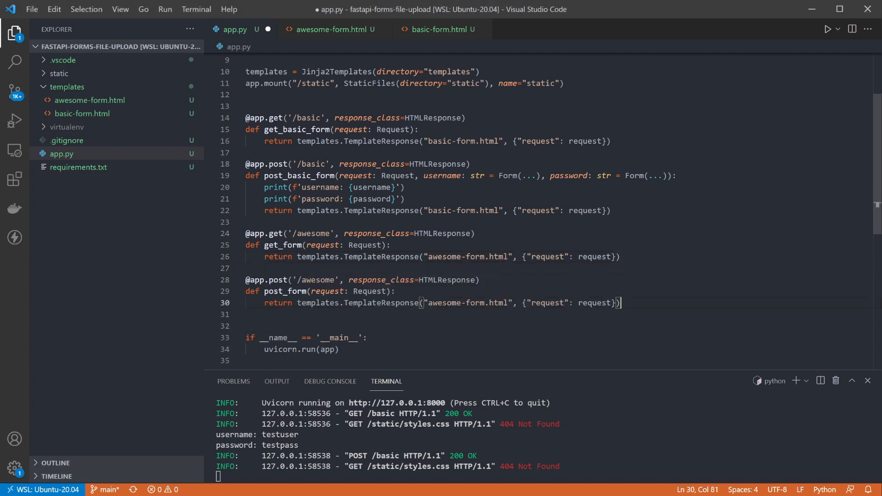
key("ctrl+s")
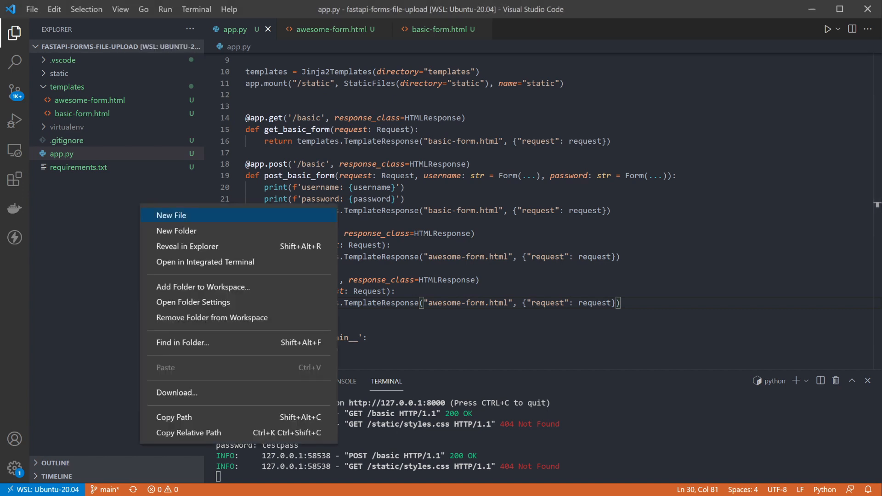
- Create schemas.py crediting Stack Overflow answer 60670614 and add an as_form classmethod to AwesomeForm
left_click(170, 216)
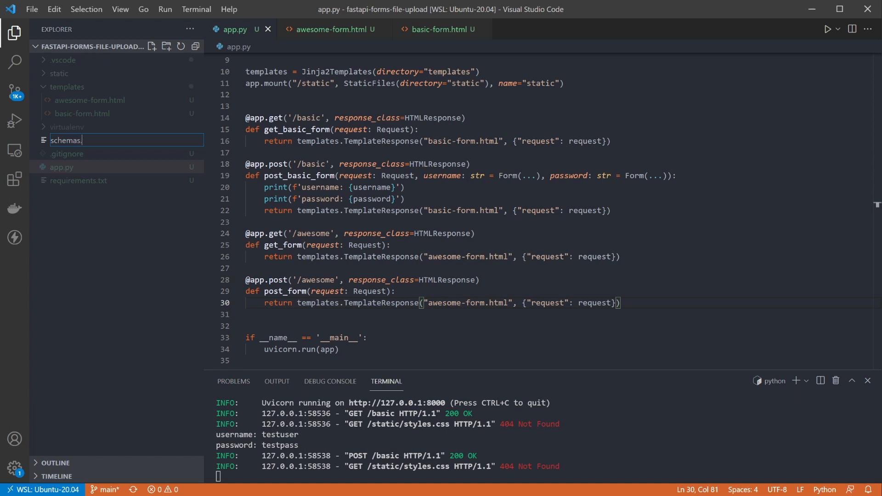
key("Enter")
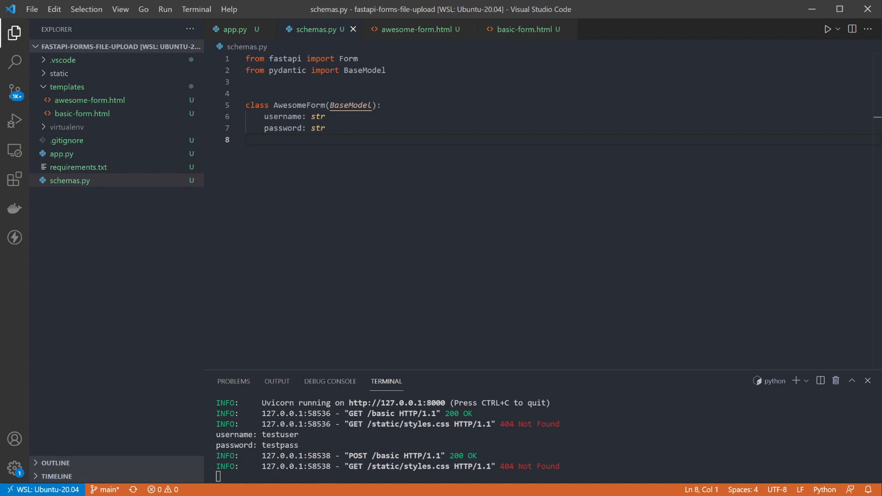
type("# https://stackoverflow.com/a/60670614")
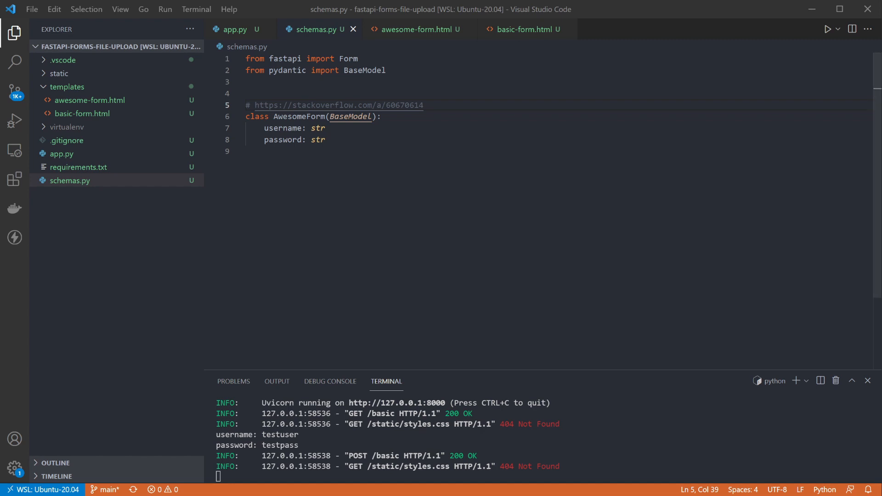
type("@classmethod")
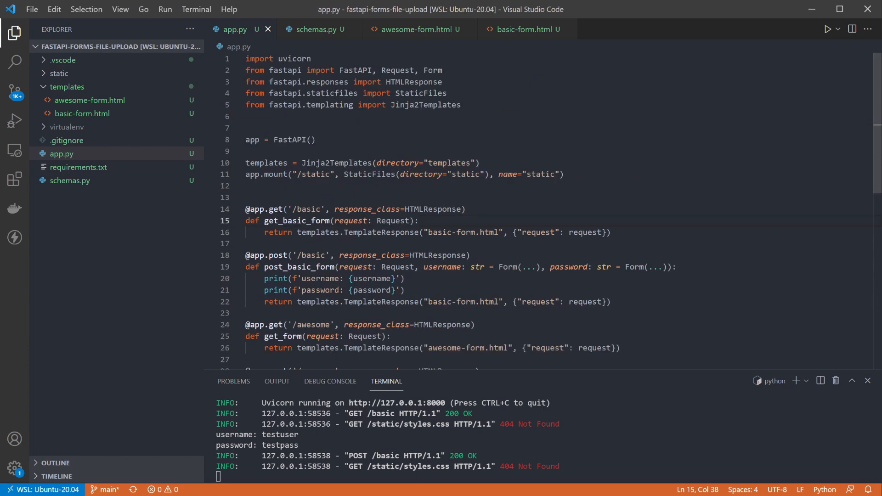
- Inject AwesomeForm via Depends(AwesomeForm.as_form) into POST /awesome, print form_data, stop the server
type(", Depends")
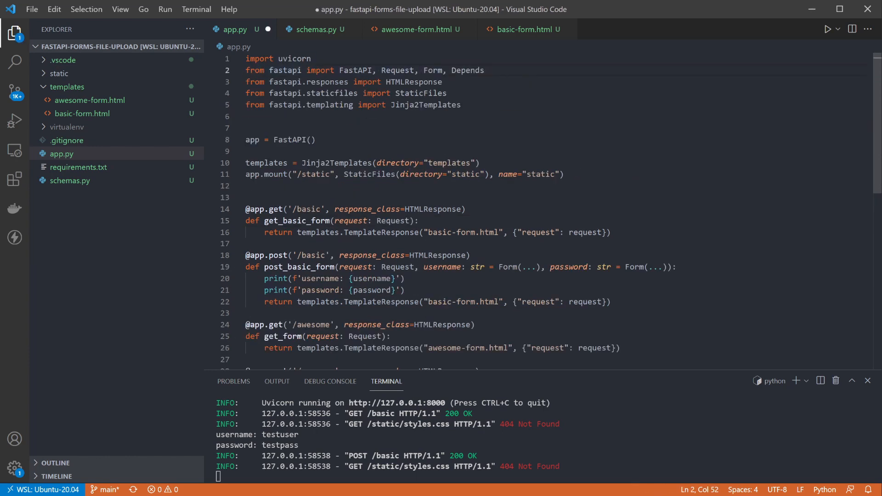
type("from schemas import AwesomeForm")
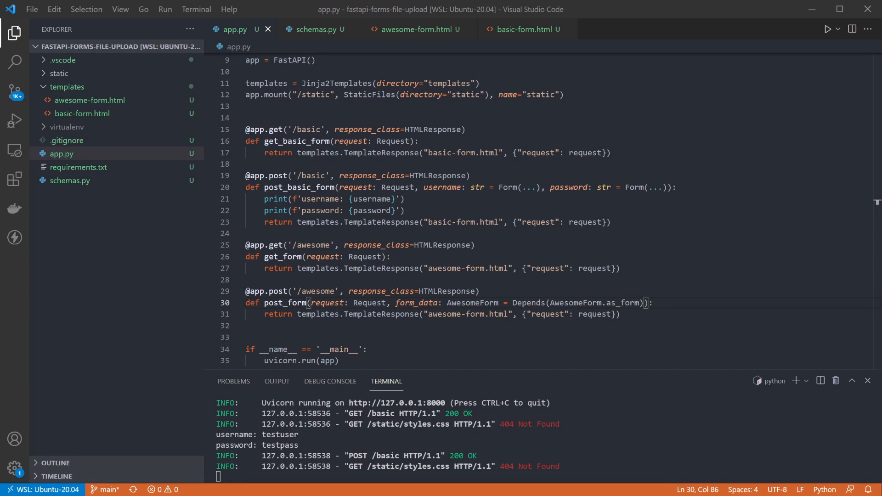
type("print(form_data)")
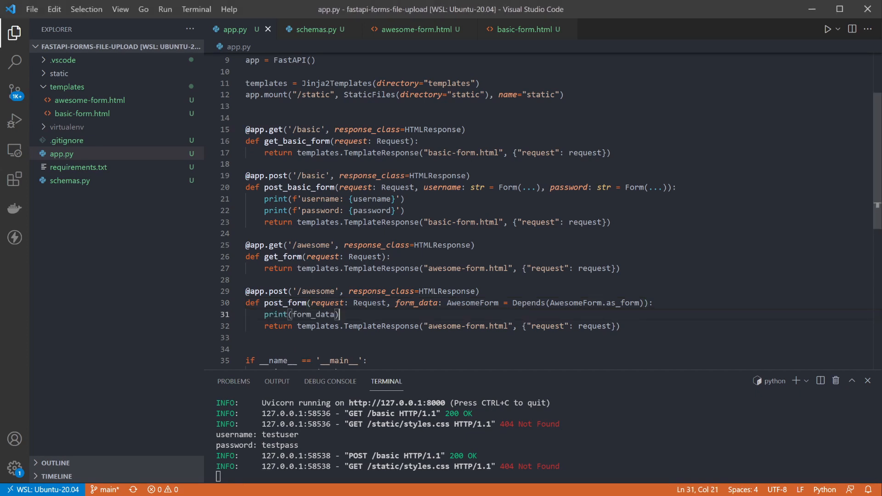
key("ctrl+c")
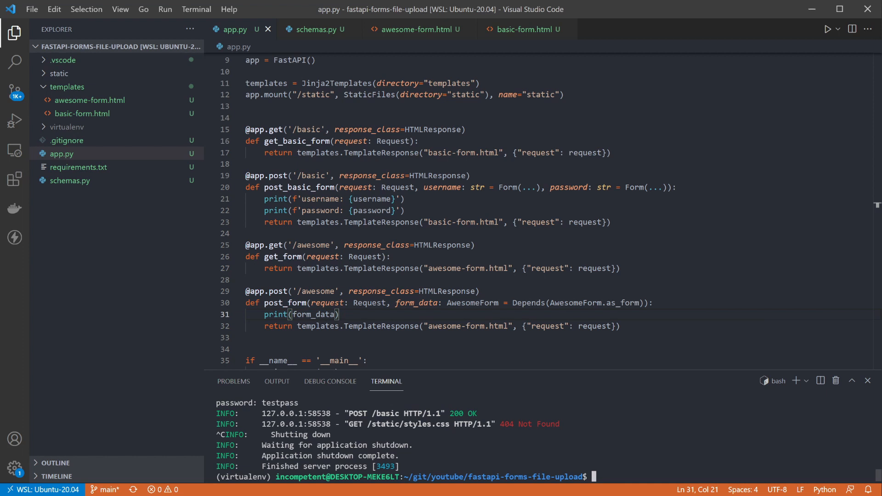
type("python ap")
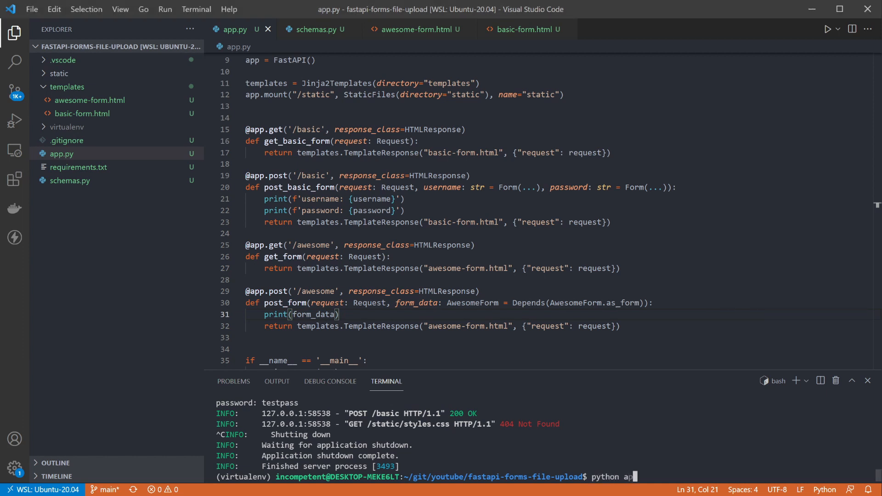
key("Return")
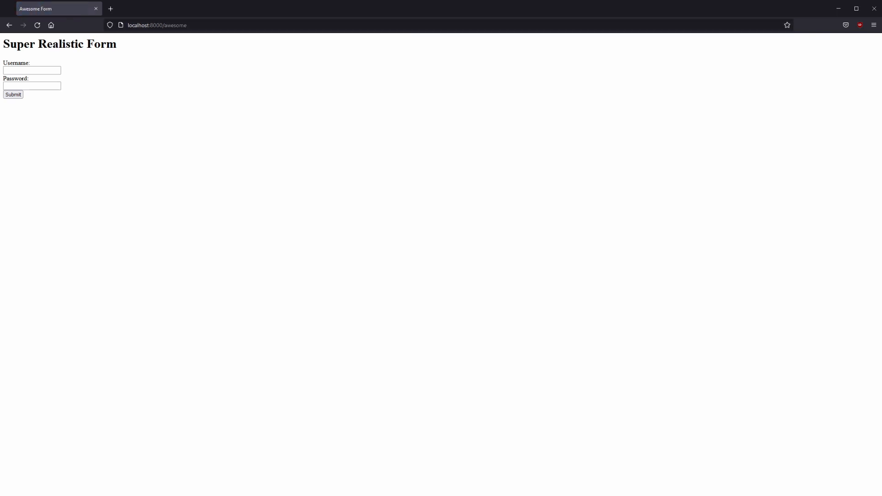
type("testuser")
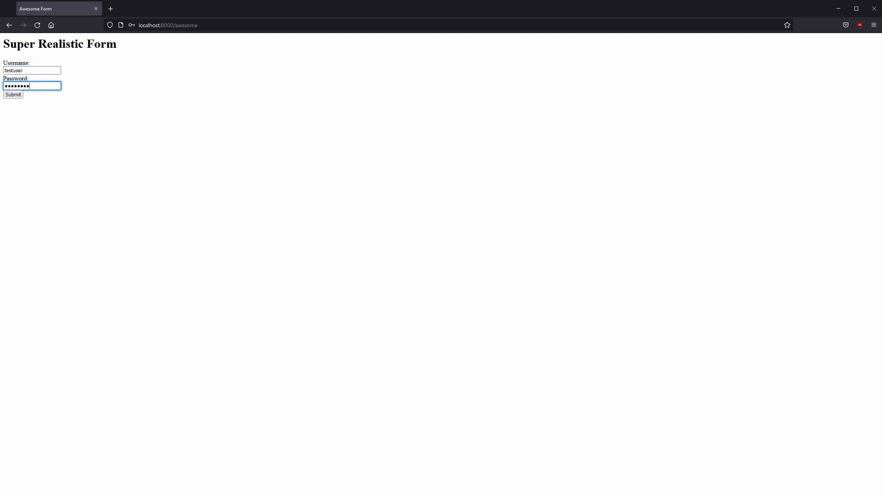
left_click(13, 95)
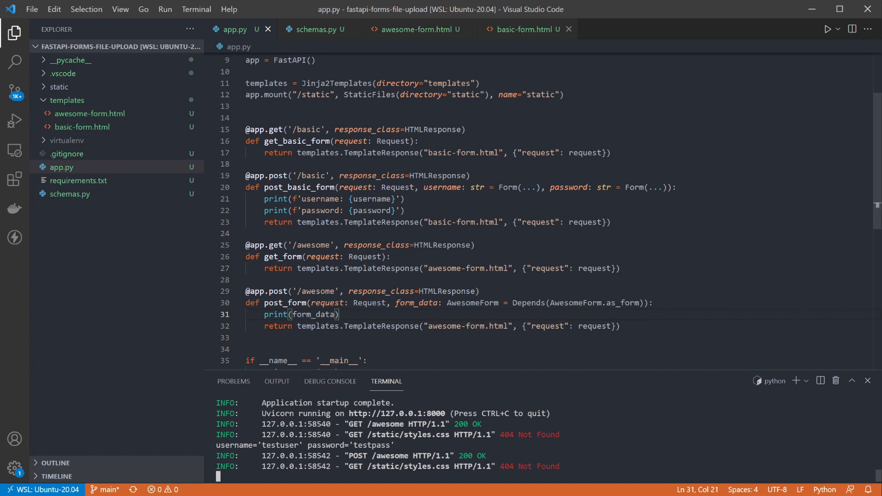
- Add enctype="multipart/form-data" to the form tag in basic-form.html
left_click(524, 30)
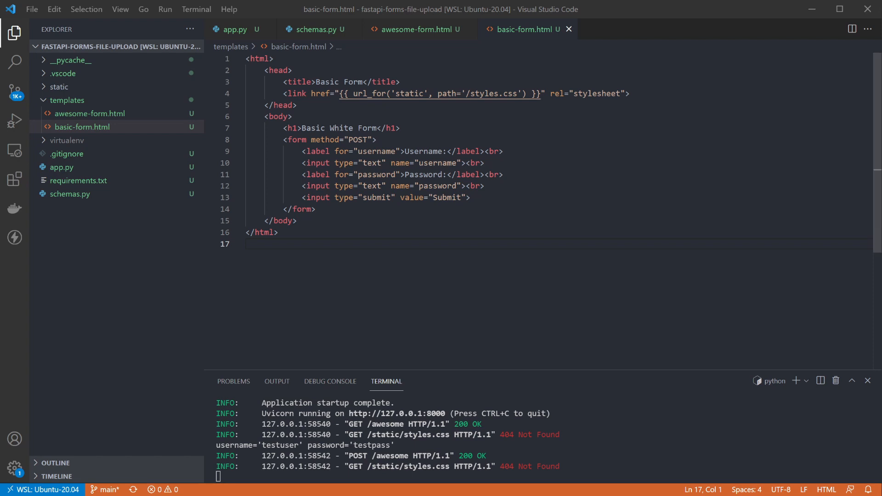
type("enctype=\"multipart/form-data\"")
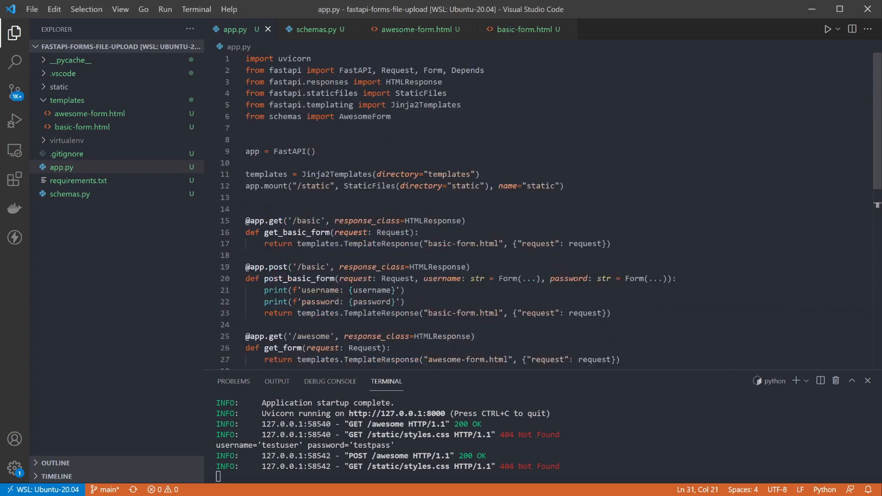
- Import UploadFile and File, read the uploaded file's content, and rerun python app.py
type(", UploadFile, File")
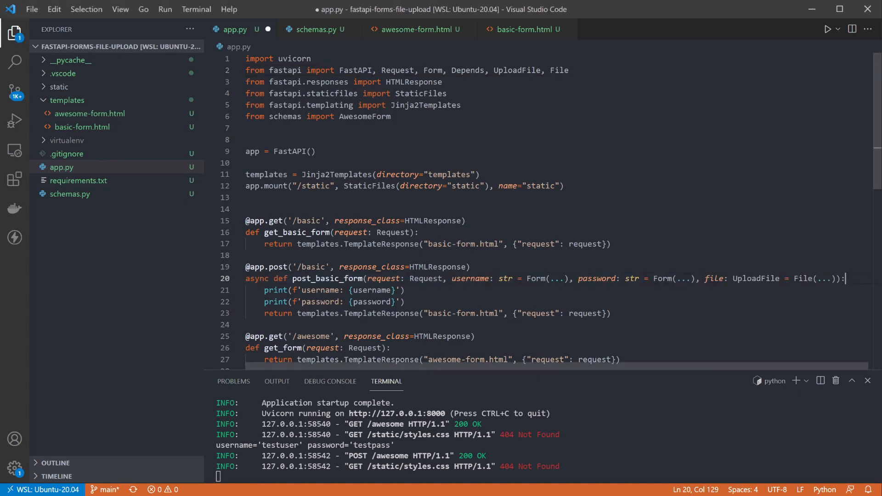
type("content = await file.read()")
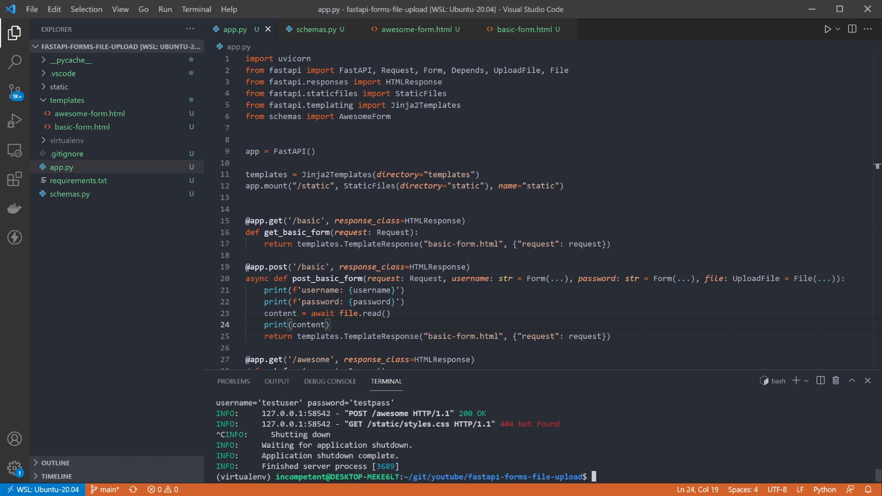
type("python app.")
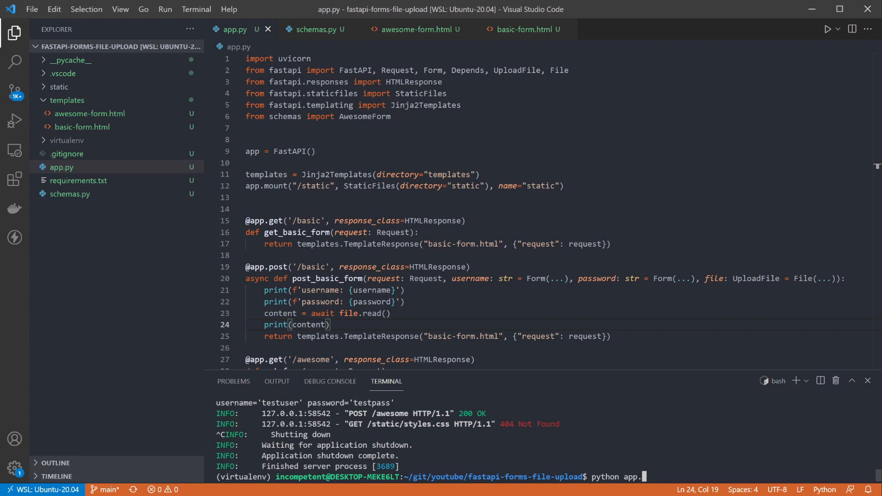
key("Return")
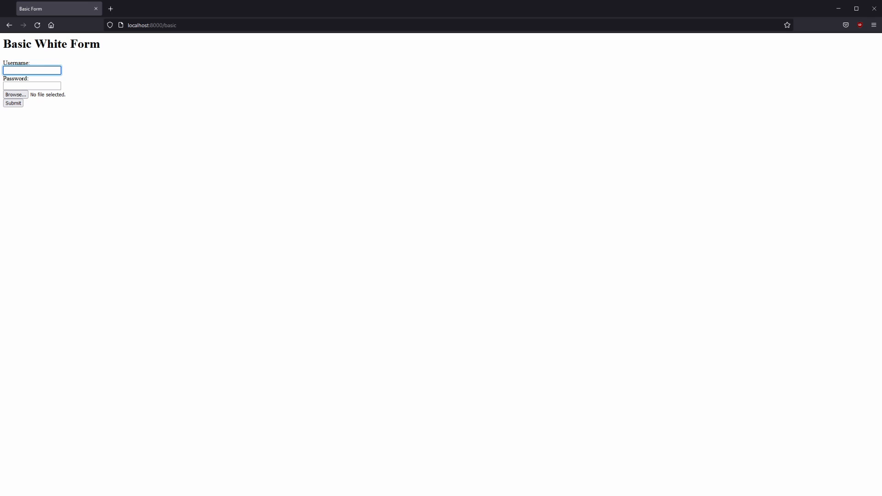
- Enter myuser and mypass at localhost:8000/basic, attach a file, and submit
type("myuser")
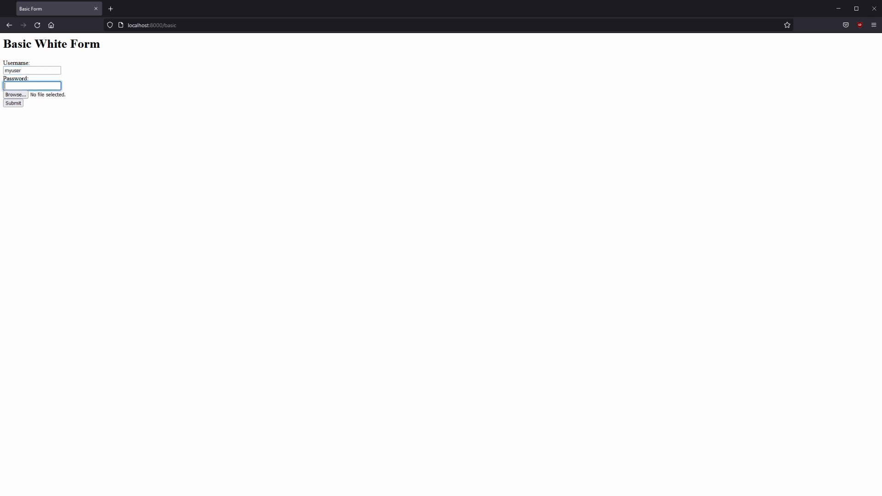
type("mypass")
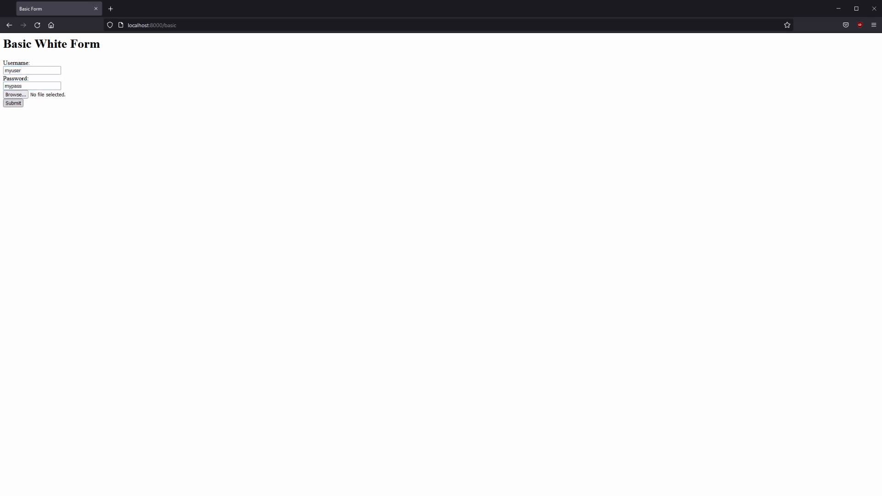
left_click(16, 94)
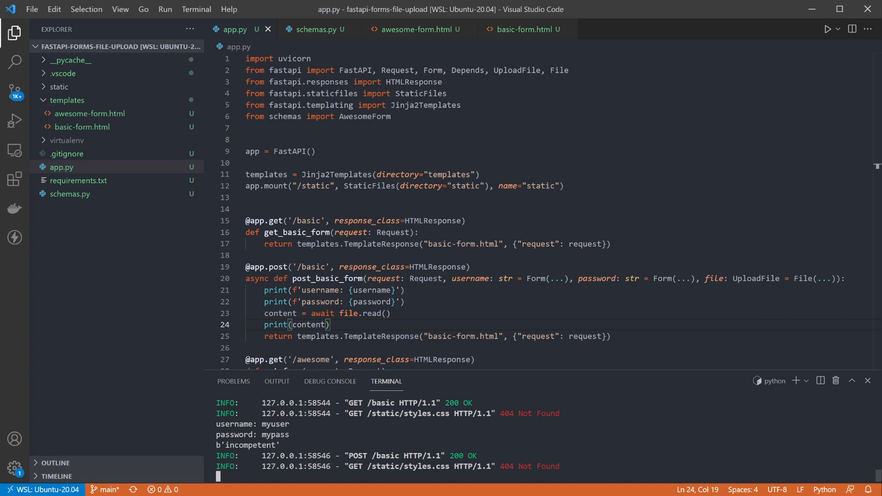
- Add multipart encoding and a file input to awesome-form.html, then go to schemas.py
left_click(407, 30)
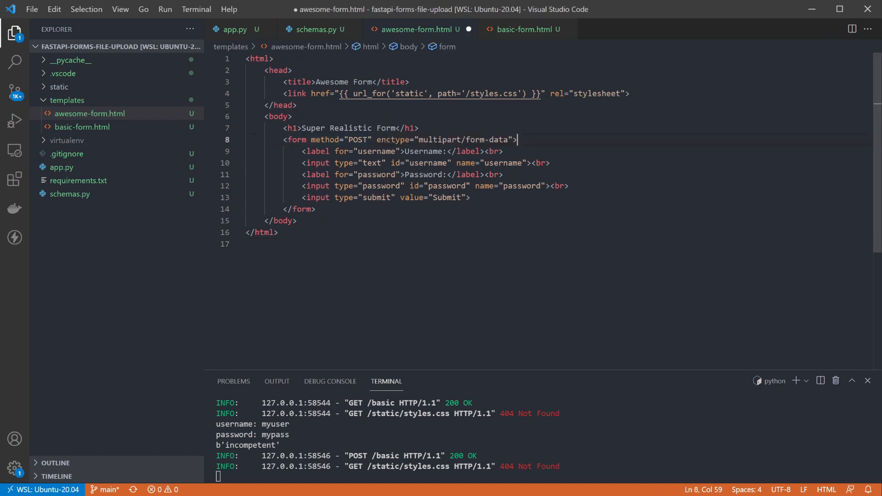
key("Enter")
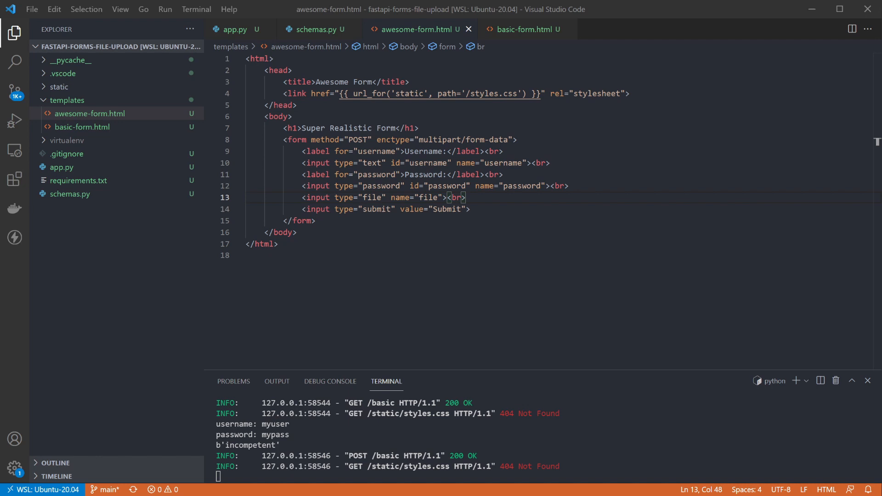
left_click(314, 29)
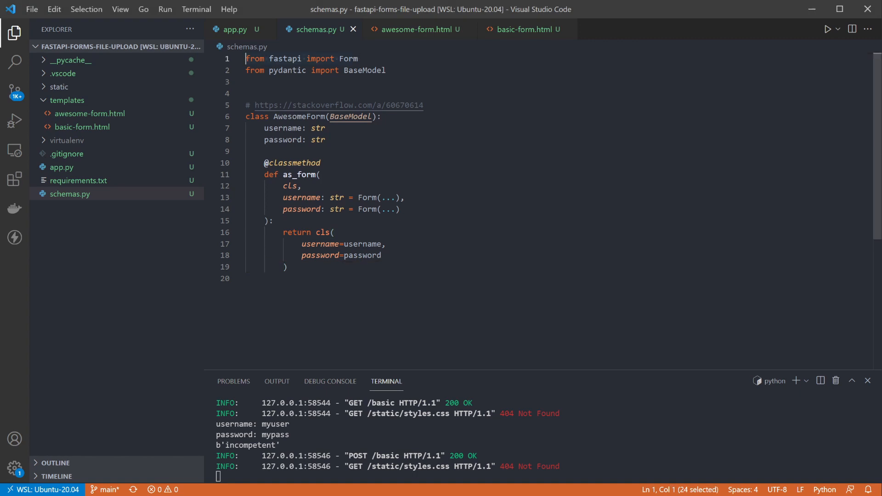
- Import File and UploadFile into schemas.py and add the file parameter to as_form
type(", File, UploadFile")
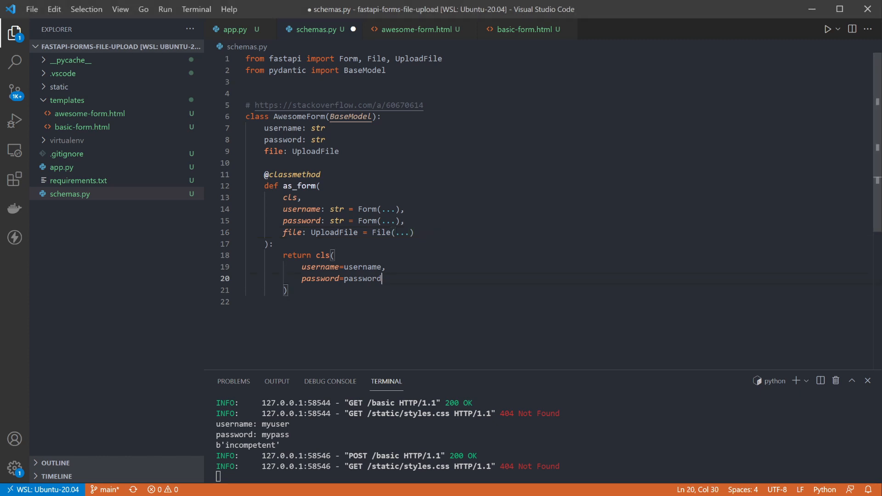
type(",")
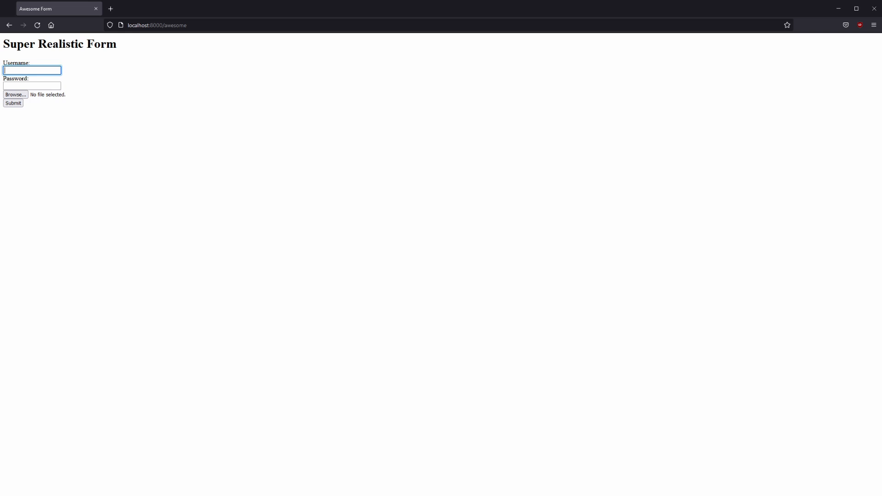
- Type myuser into the Username field of the reloaded Super Realistic Form
type("myuser")
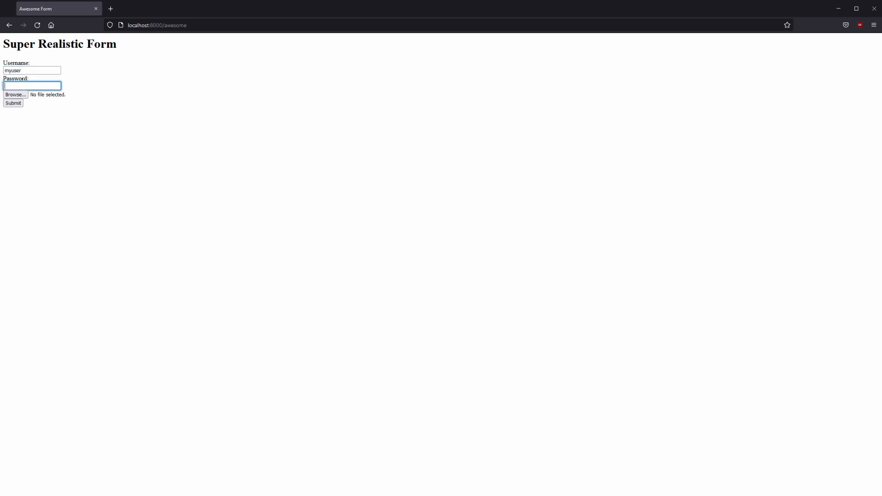